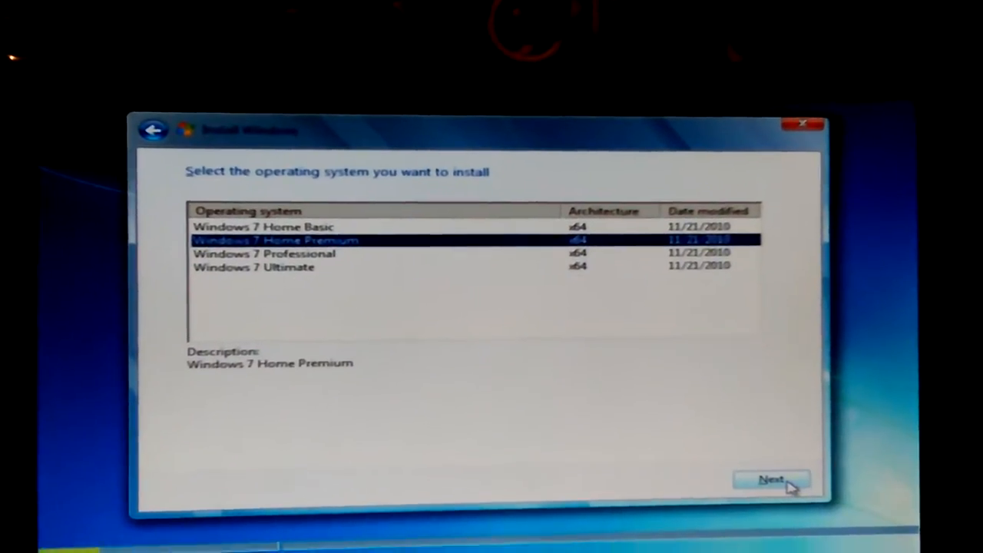
- Choose Windows 7 Home Premium x64 as the edition and continue to the license terms
left_click(771, 479)
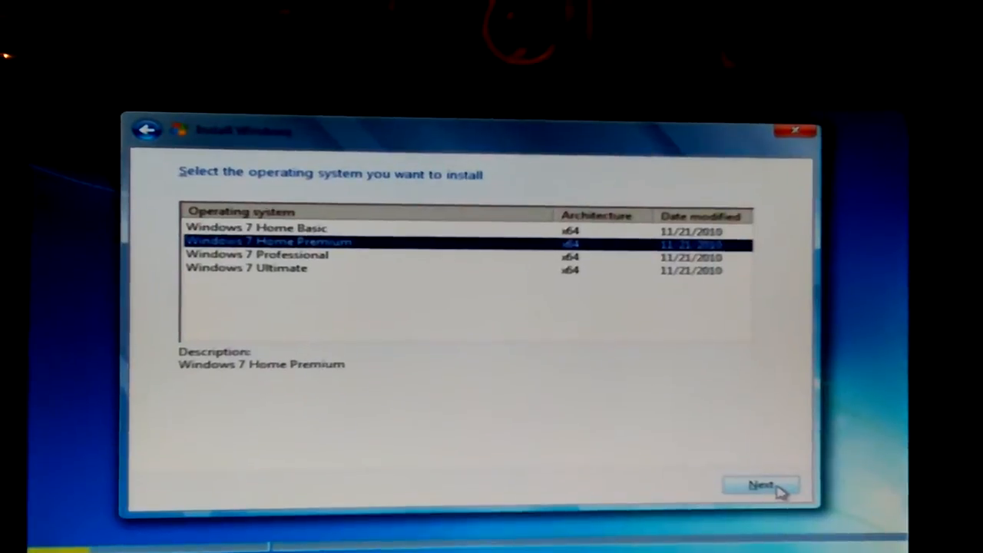
left_click(760, 486)
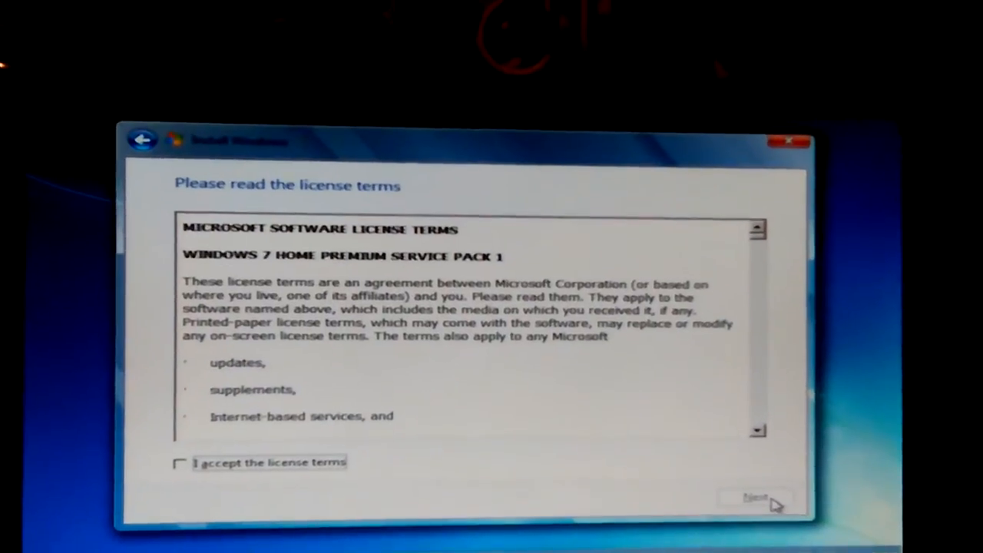
- Read through and accept the license terms, reaching the 'Where do you want to install Windows' step
scroll("down", 3)
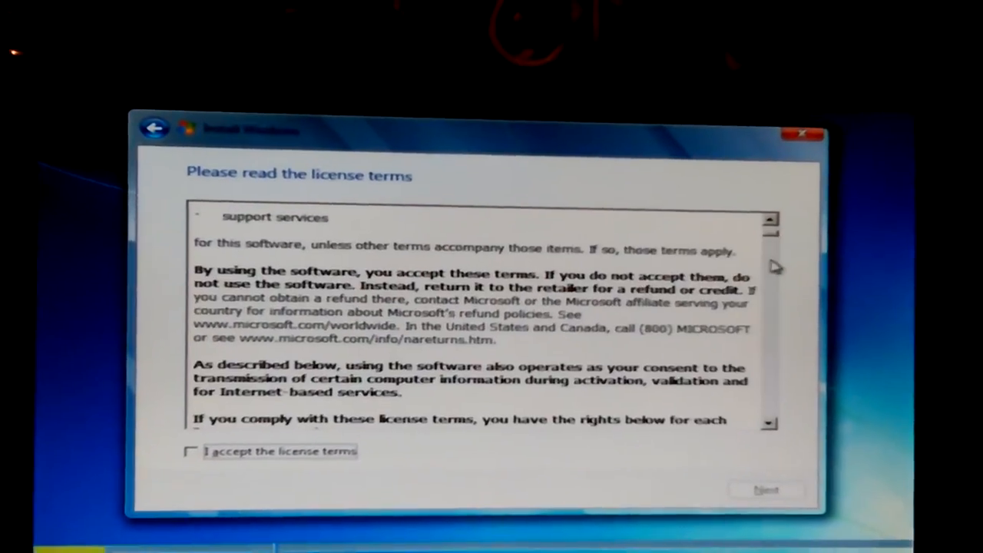
scroll("down", 3)
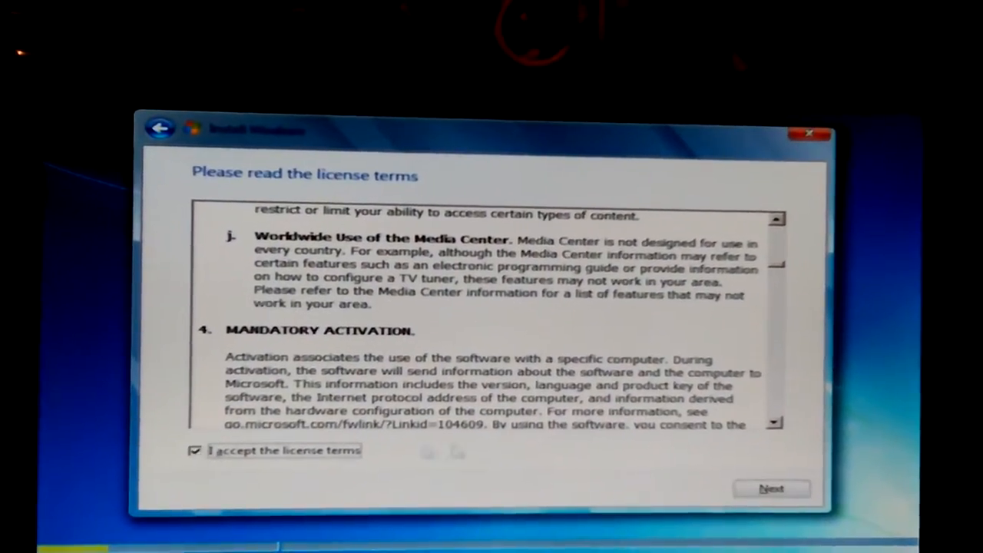
left_click(771, 489)
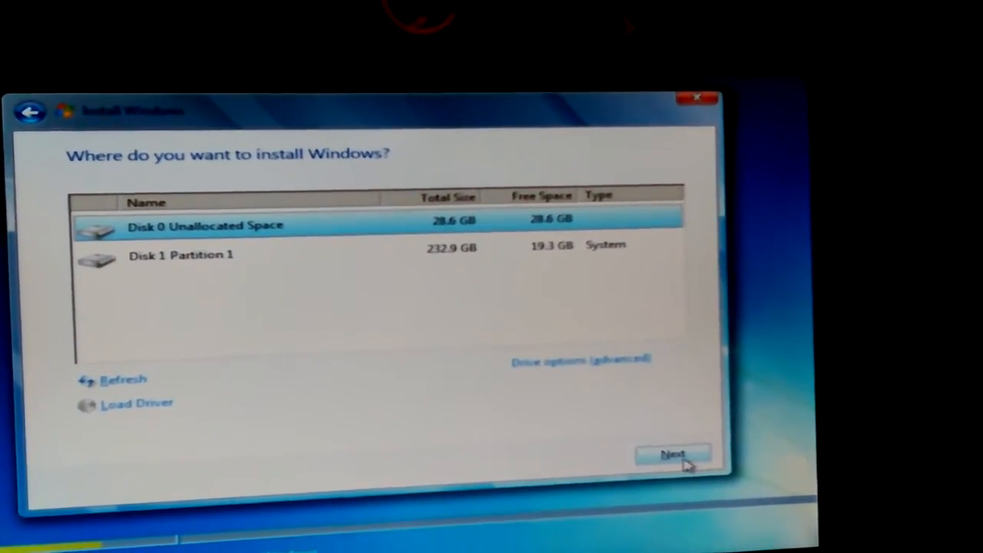
- Show the advanced drive options for Disk 0's 28.6 GB of unallocated space
left_click(580, 361)
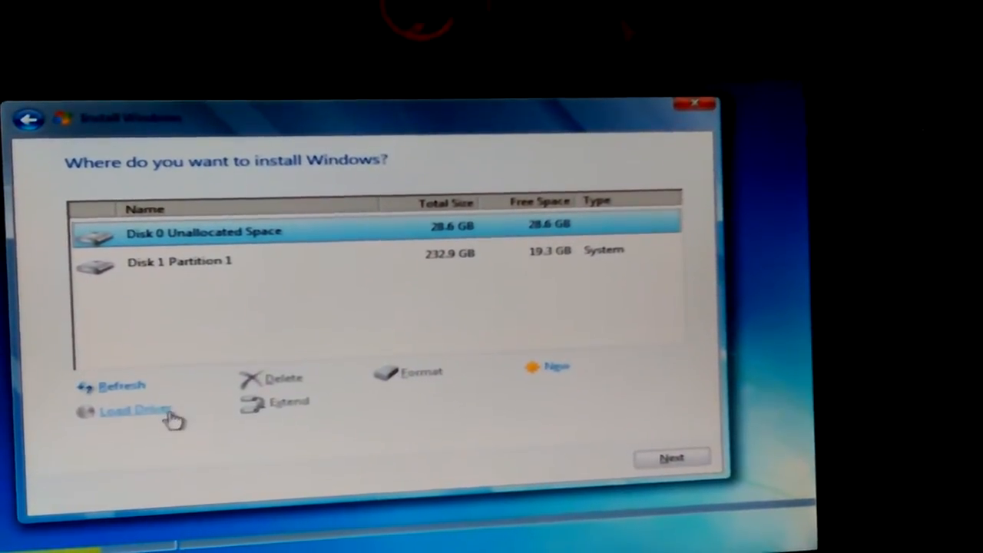
mouse_move(622, 455)
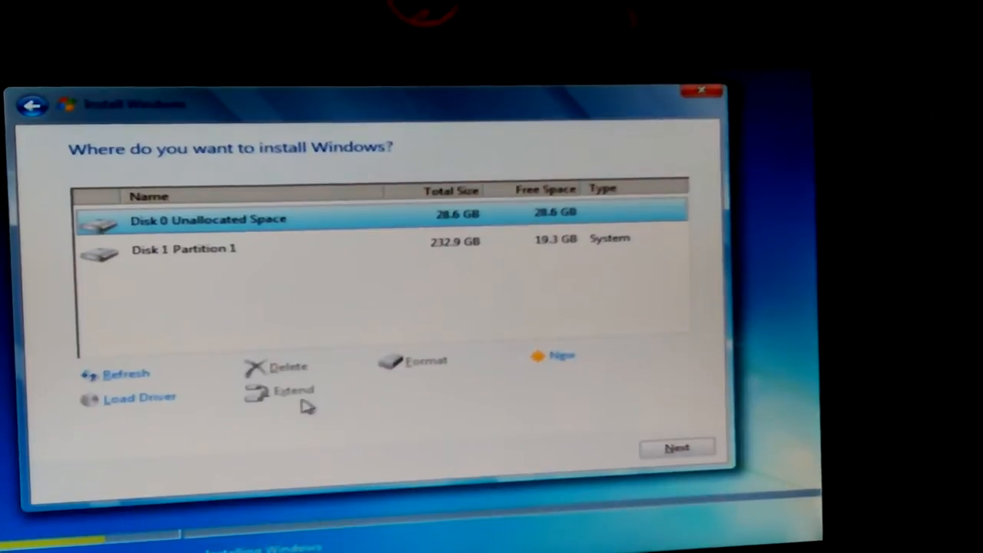
mouse_move(607, 430)
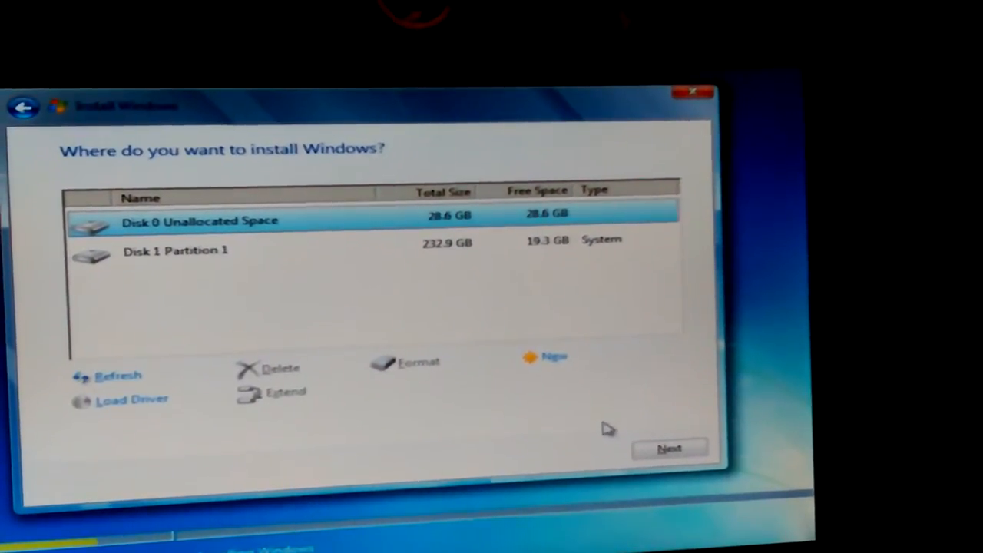